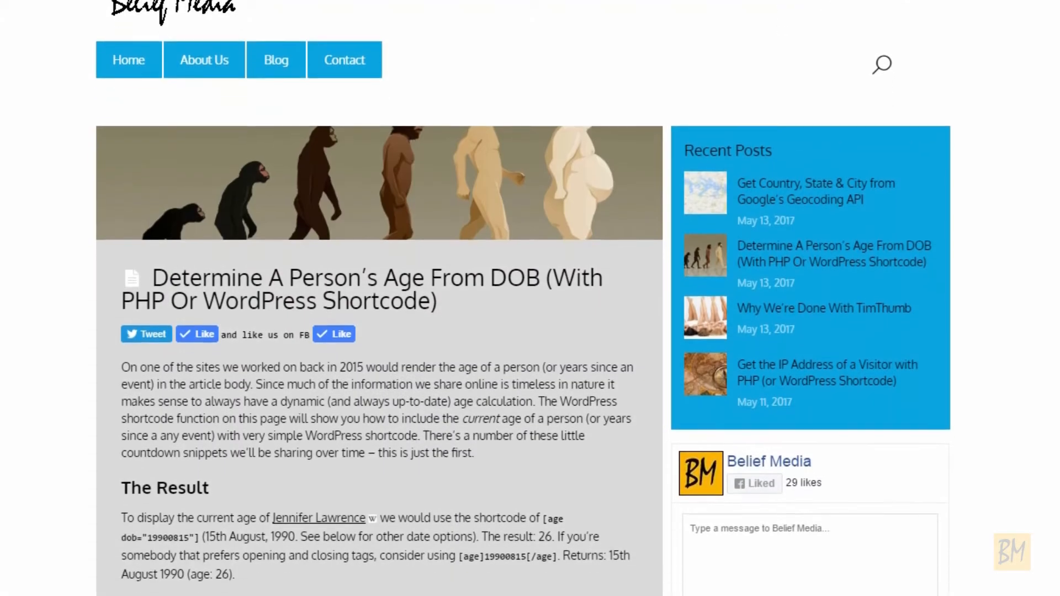
scroll("down", 3)
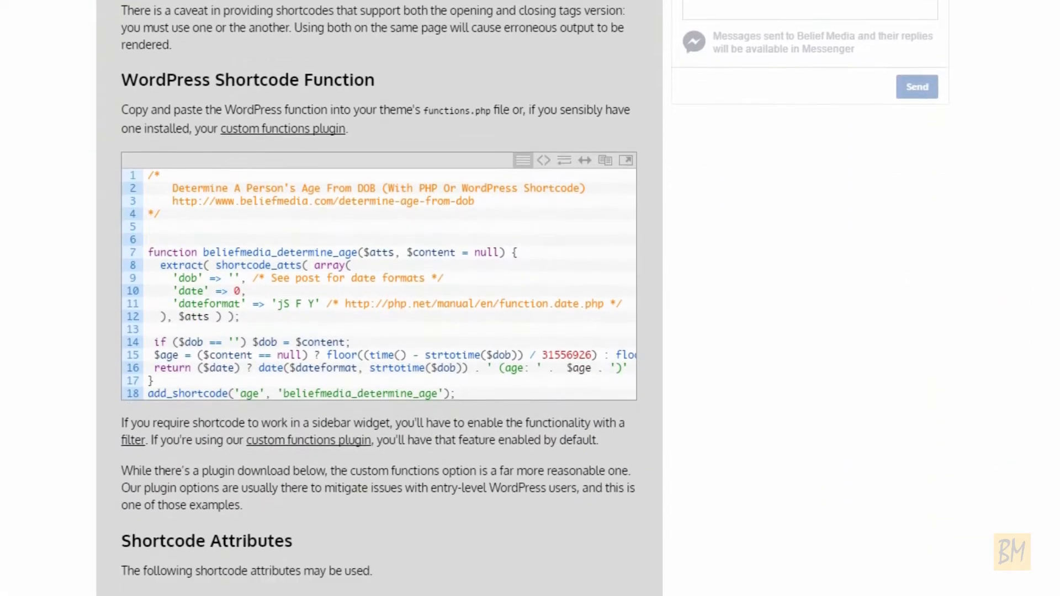
scroll("down", 3)
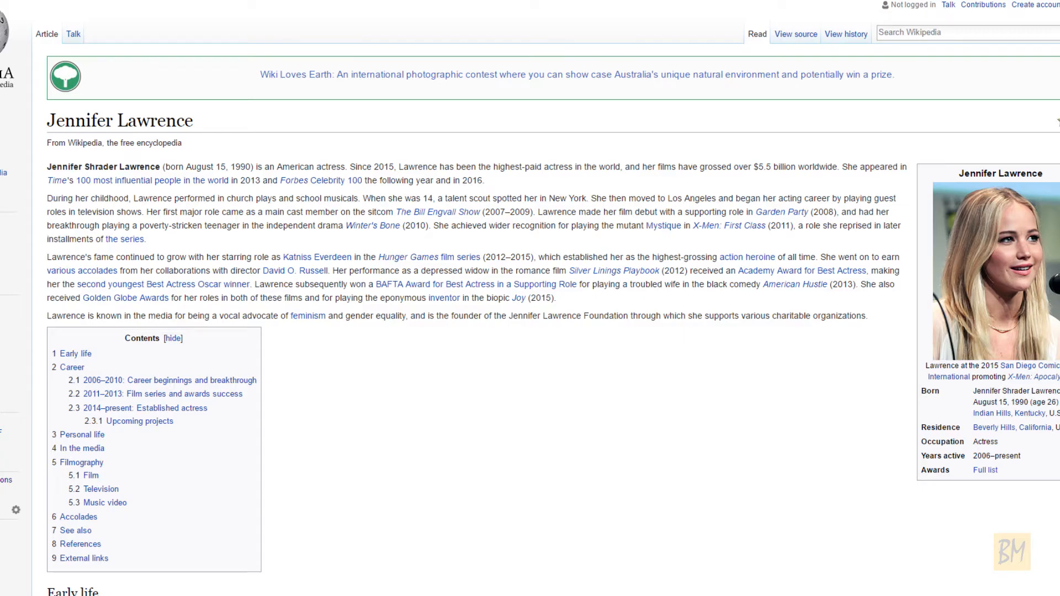
scroll("down", 3)
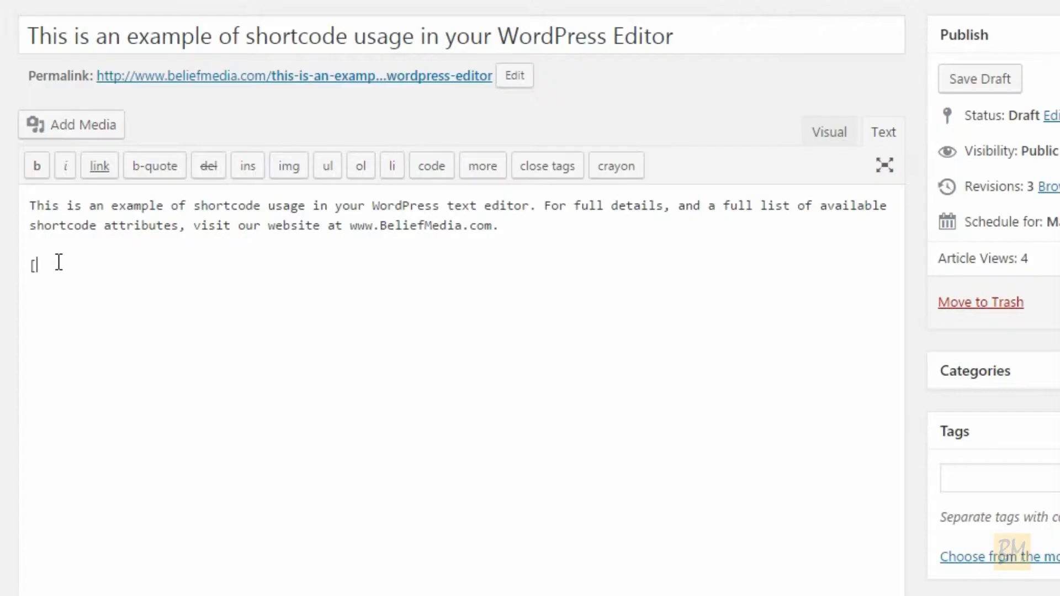
type("age dob=")
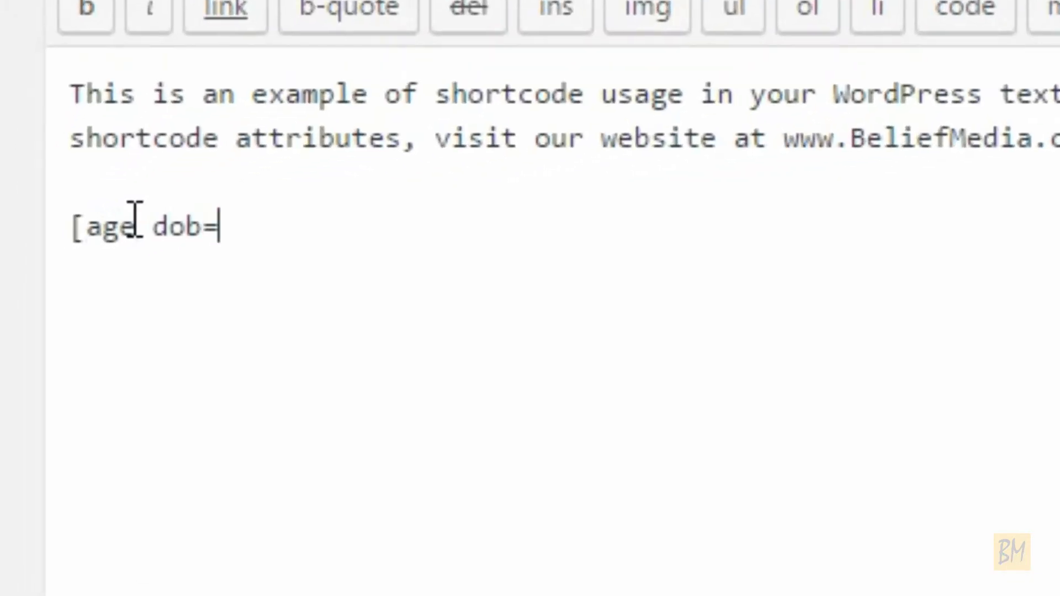
type("\"19900815\"")
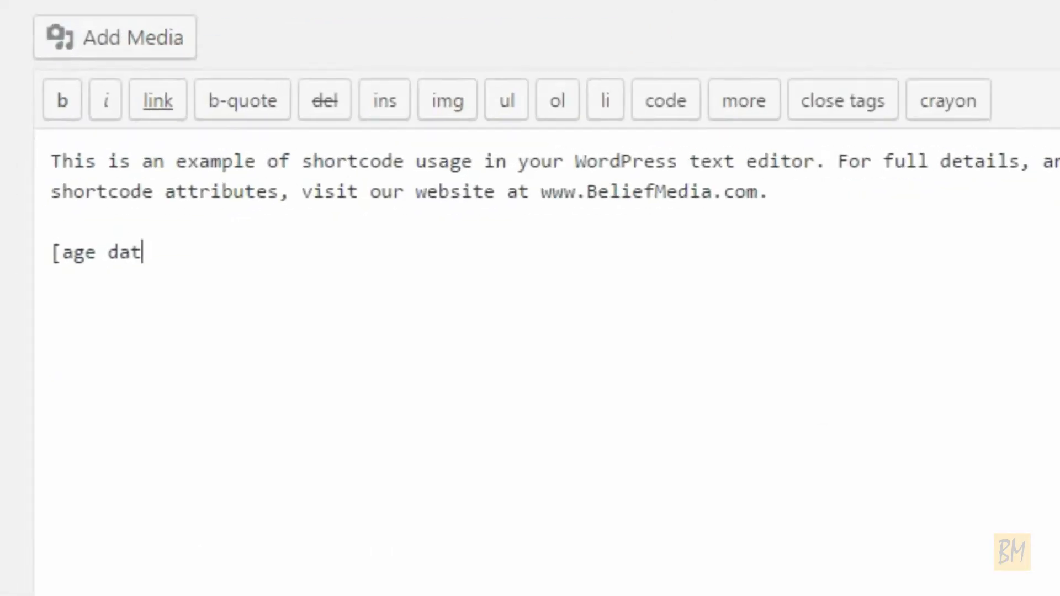
type("e=\"1\"]")
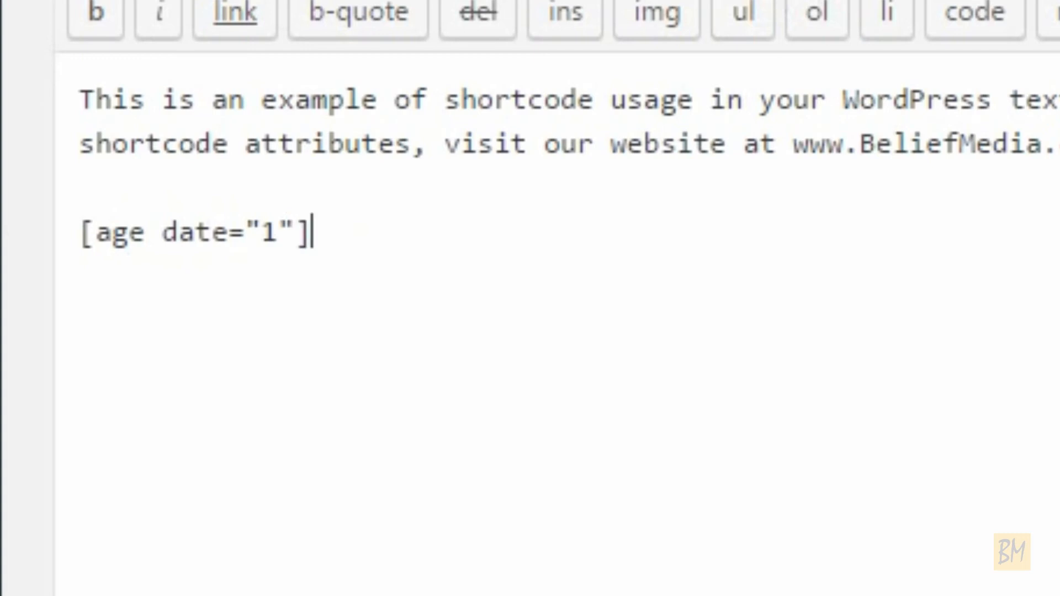
type("19900815")
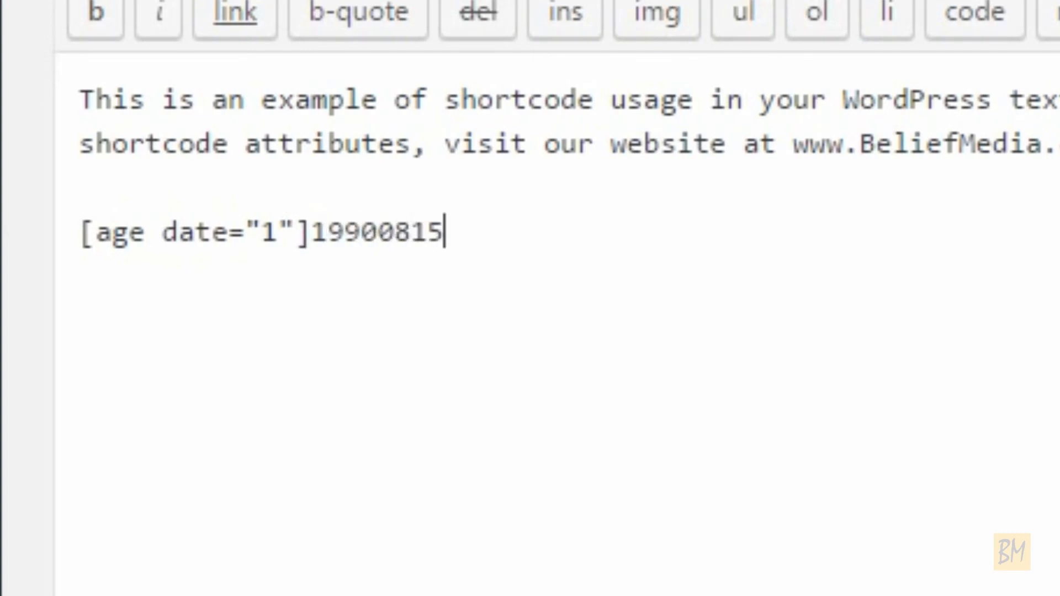